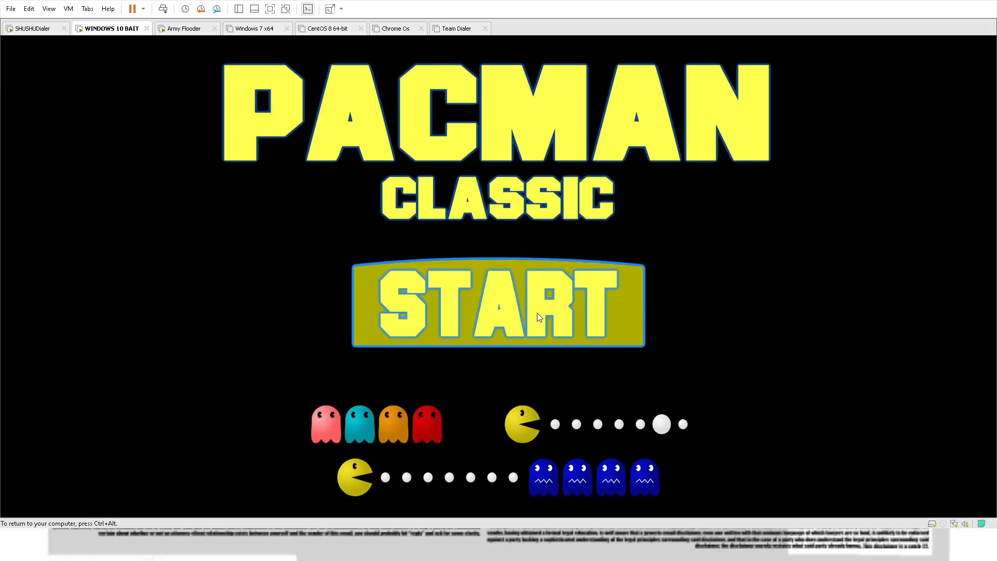
Start a PacMan Classic HD game from the title screen and play to a score of 80
left_click(498, 305)
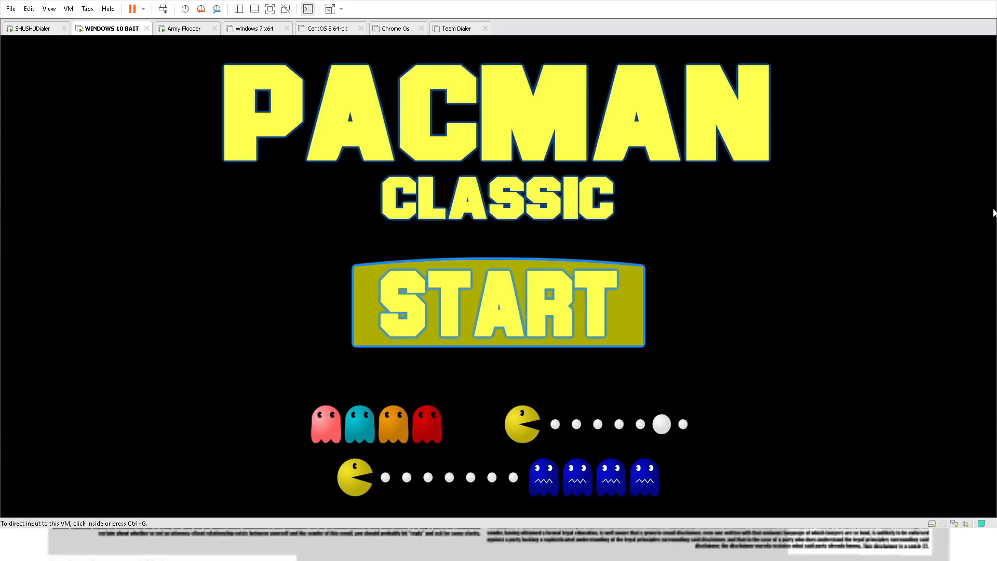
left_click(498, 304)
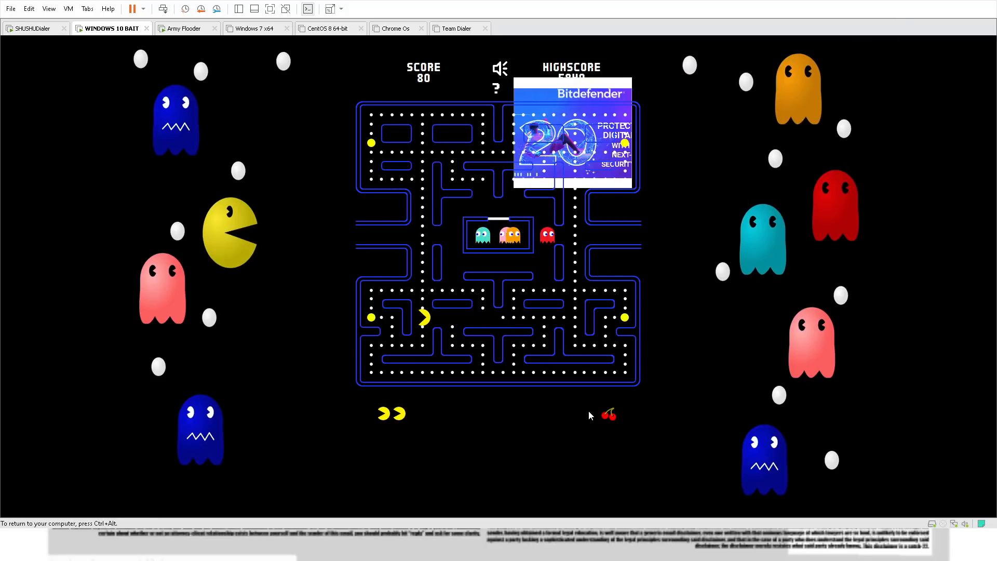
Close the PacMan Classic HD window through its taskbar icon's Close window option
left_click(136, 499)
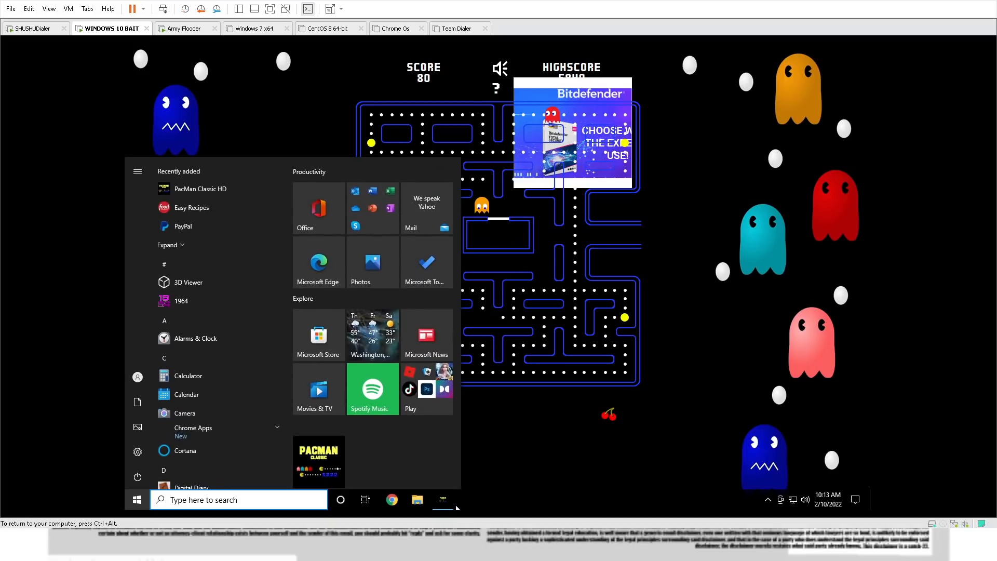
right_click(442, 499)
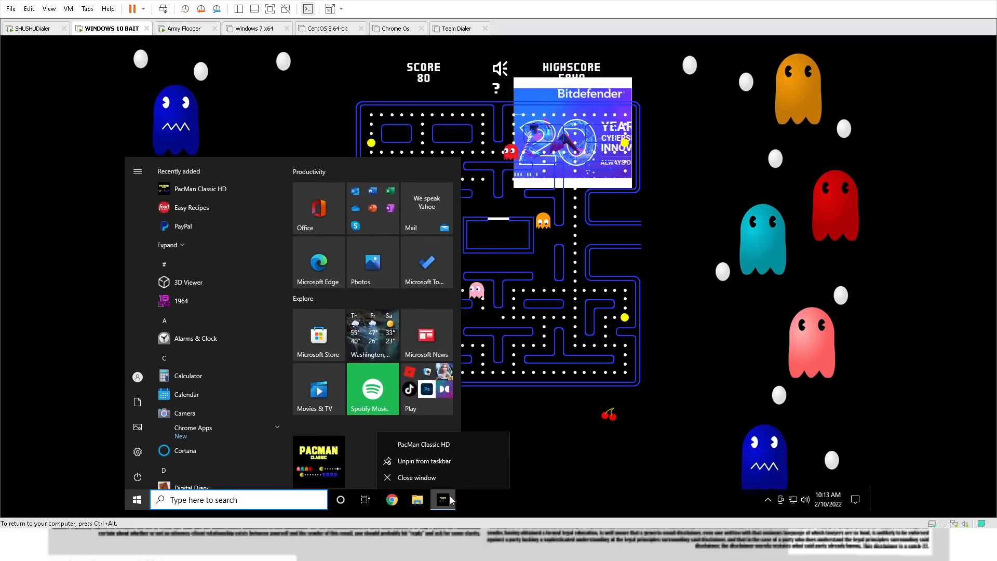
left_click(418, 478)
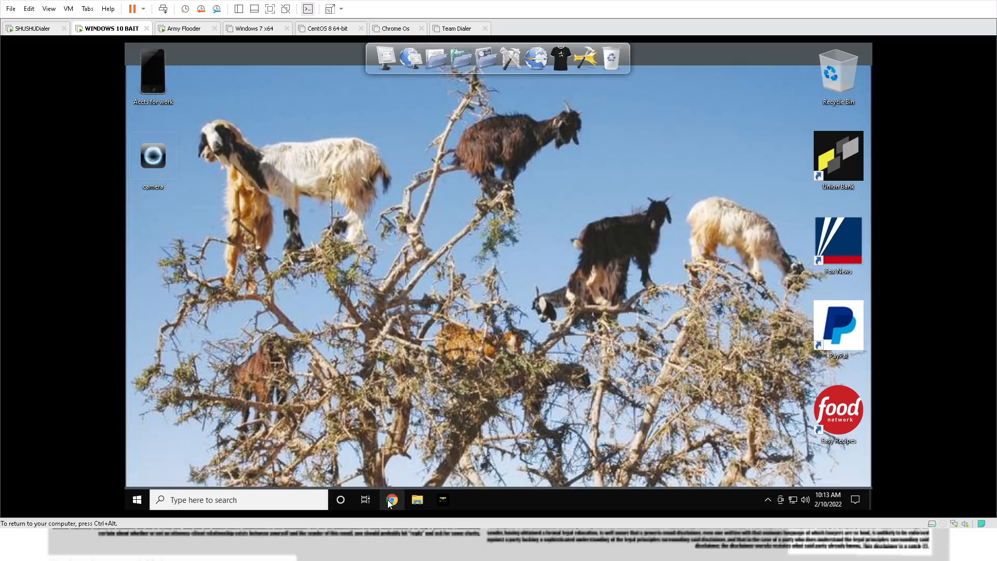
Launch Chrome with the second profile and close the What's New tab
left_click(391, 500)
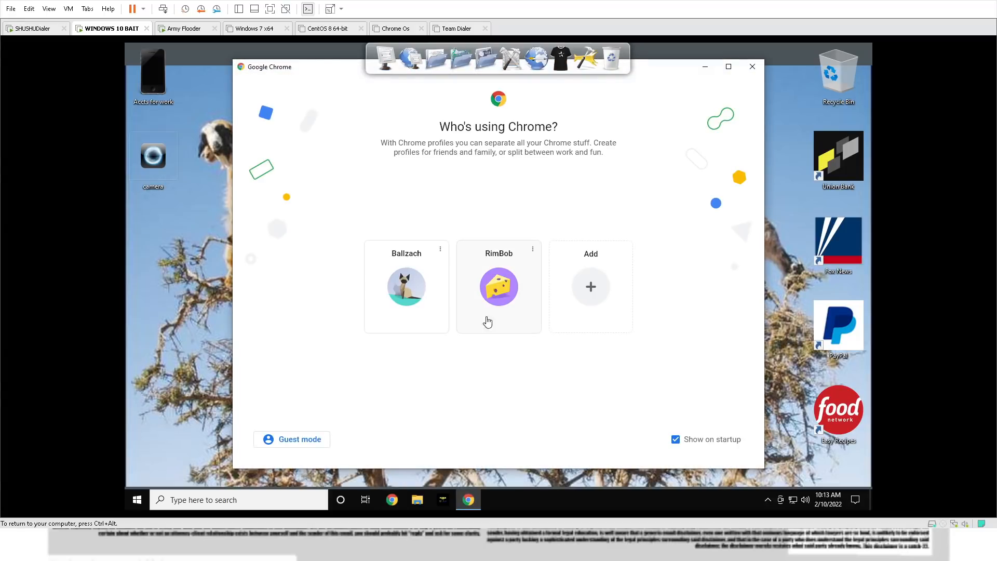
left_click(499, 286)
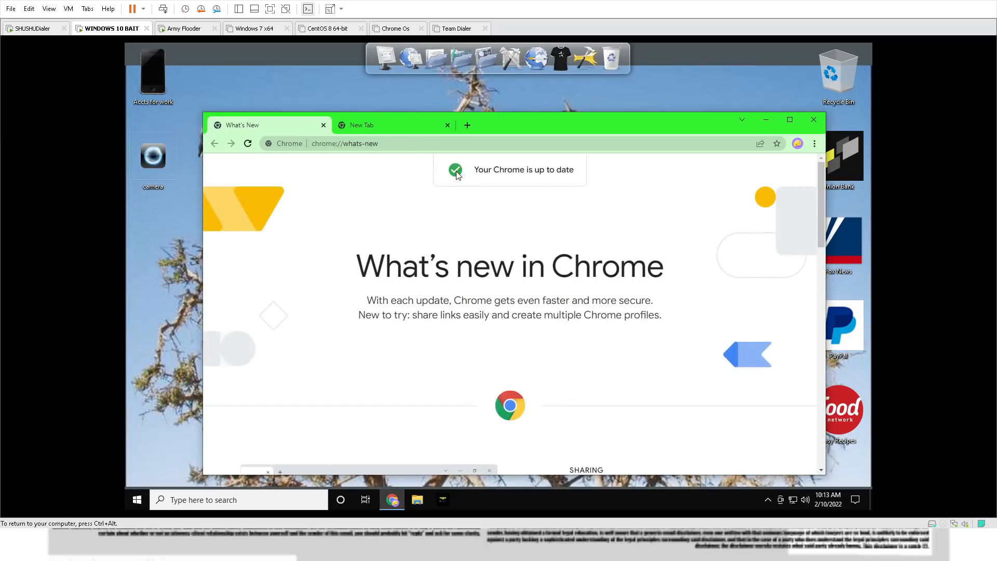
left_click(362, 125)
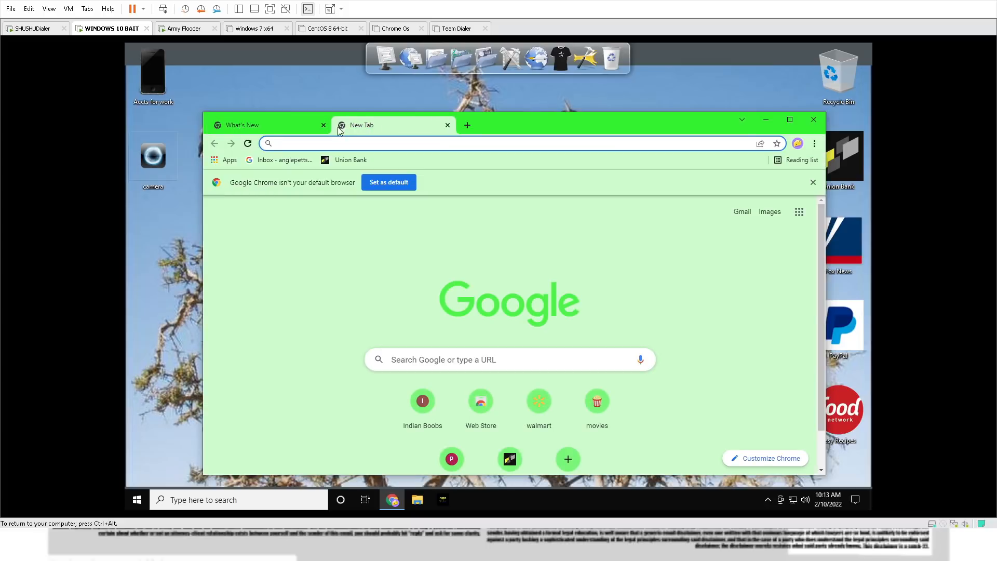
left_click(323, 124)
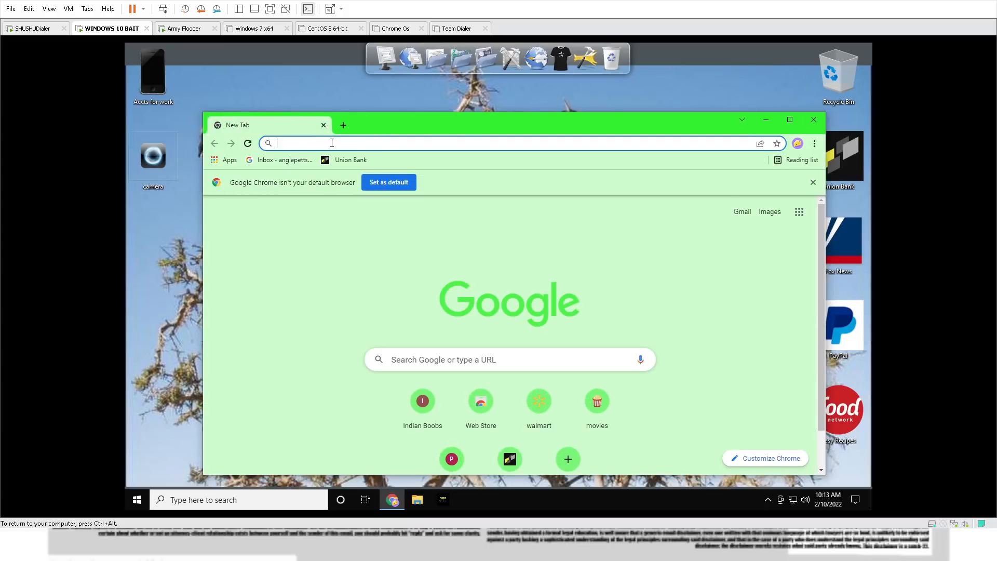
mouse_move(714, 218)
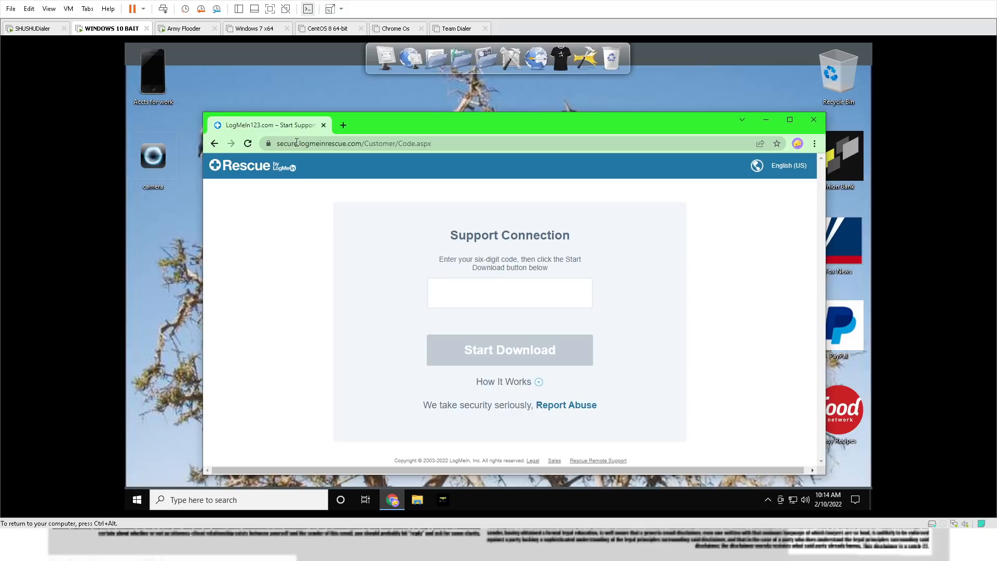
left_click(509, 292)
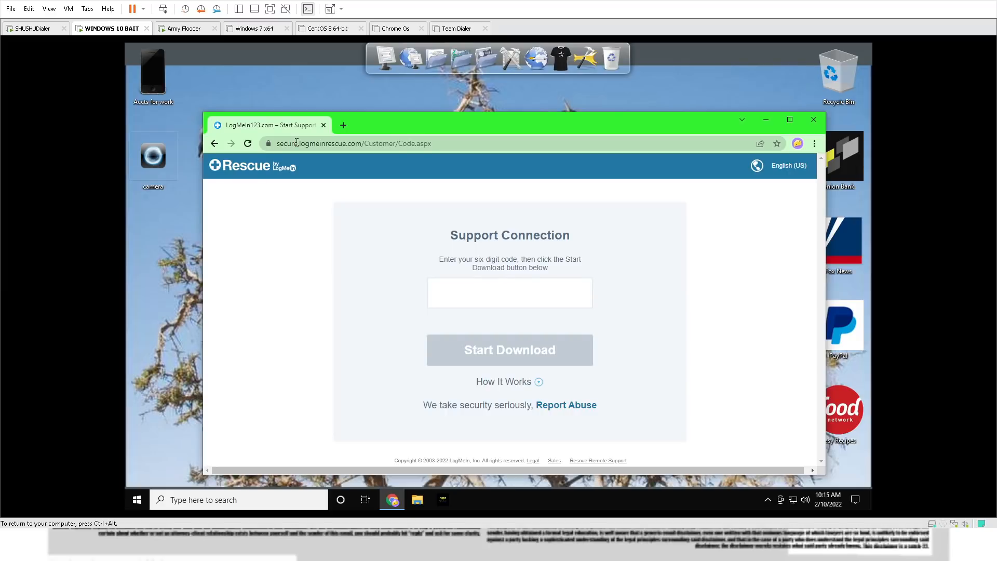
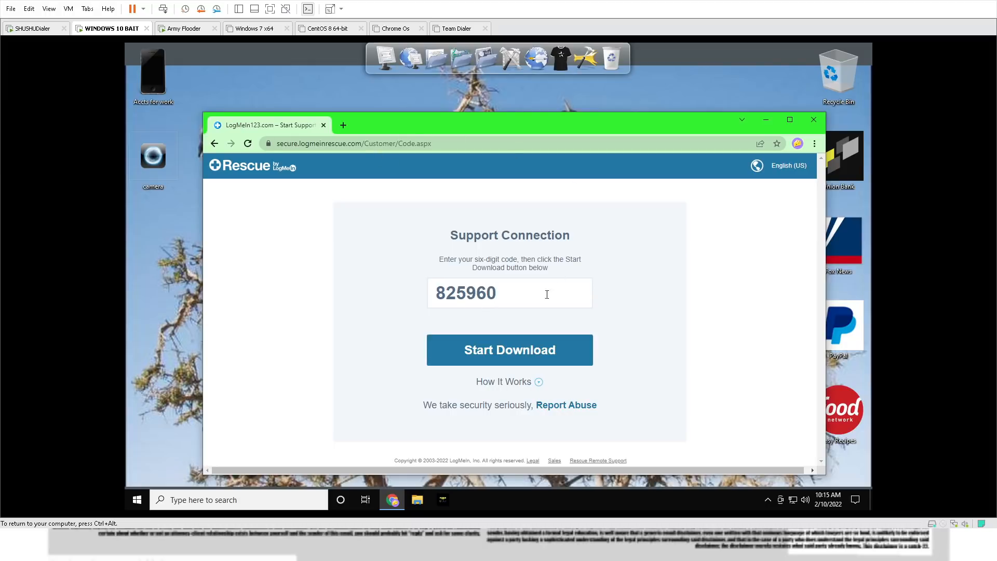
left_click(510, 349)
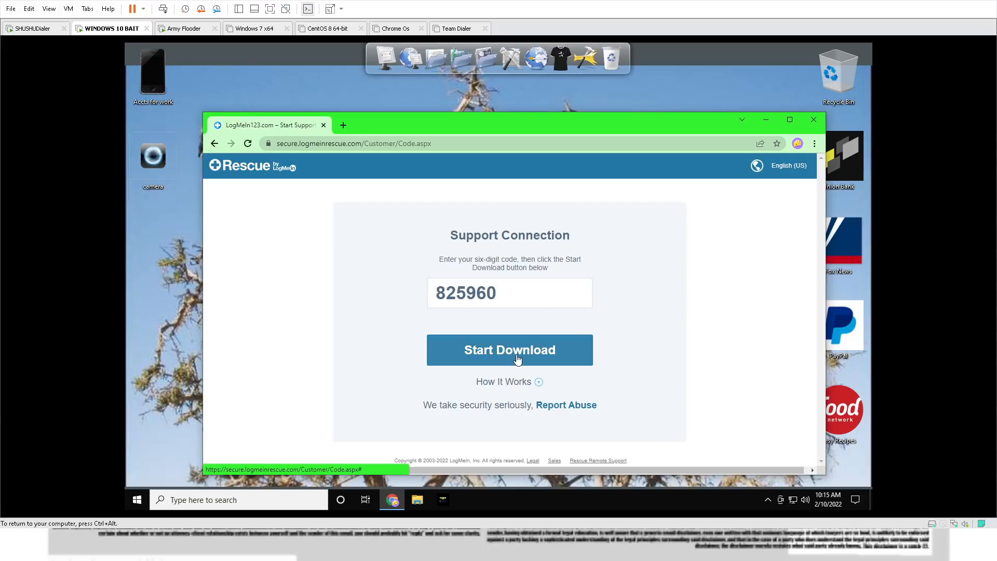
Start downloading the Support-LogMeIn applet from the Support Connection page
left_click(510, 349)
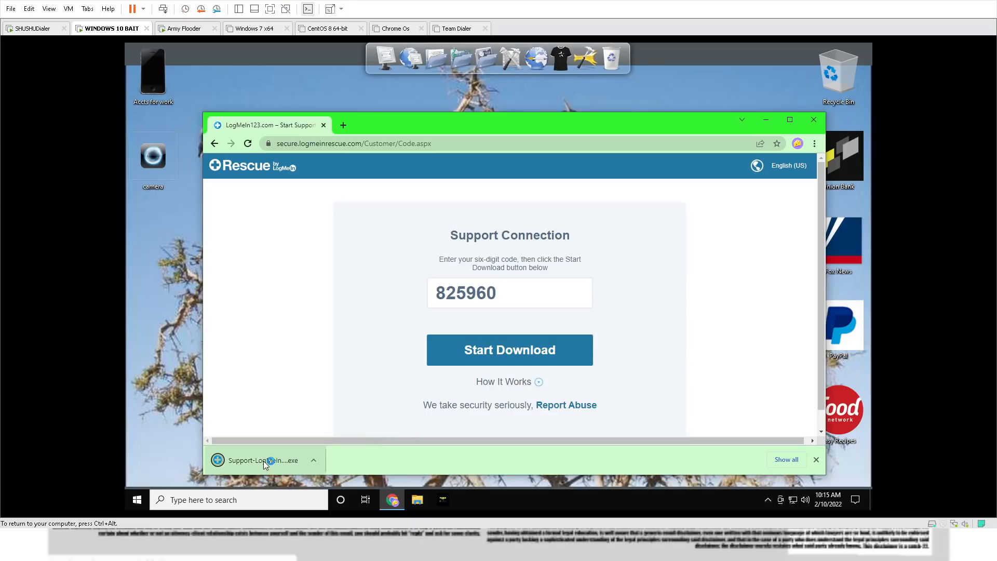
mouse_move(263, 459)
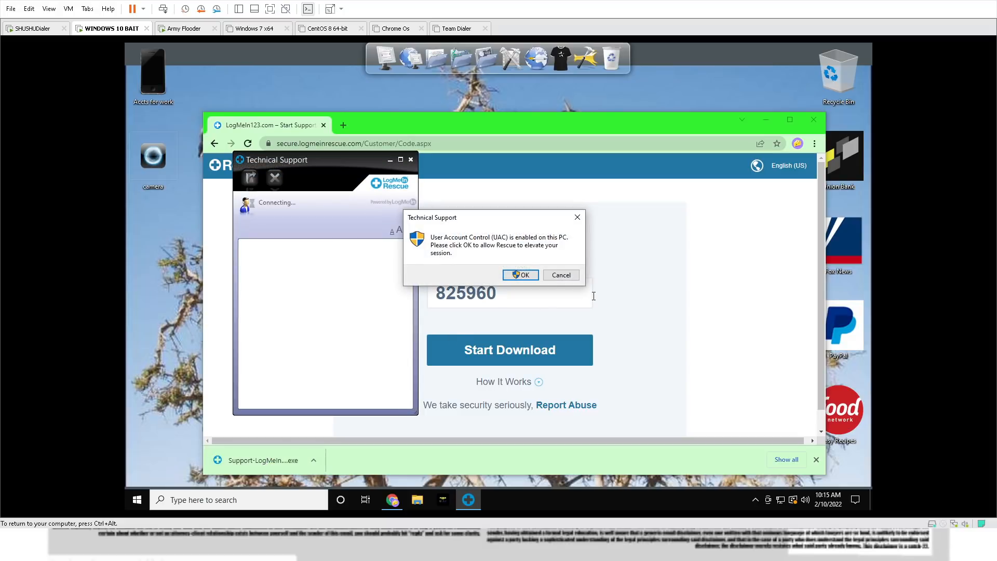
Approve Rescue elevation, quit Chrome, grant technician permissions and minimize the support chat
left_click(521, 275)
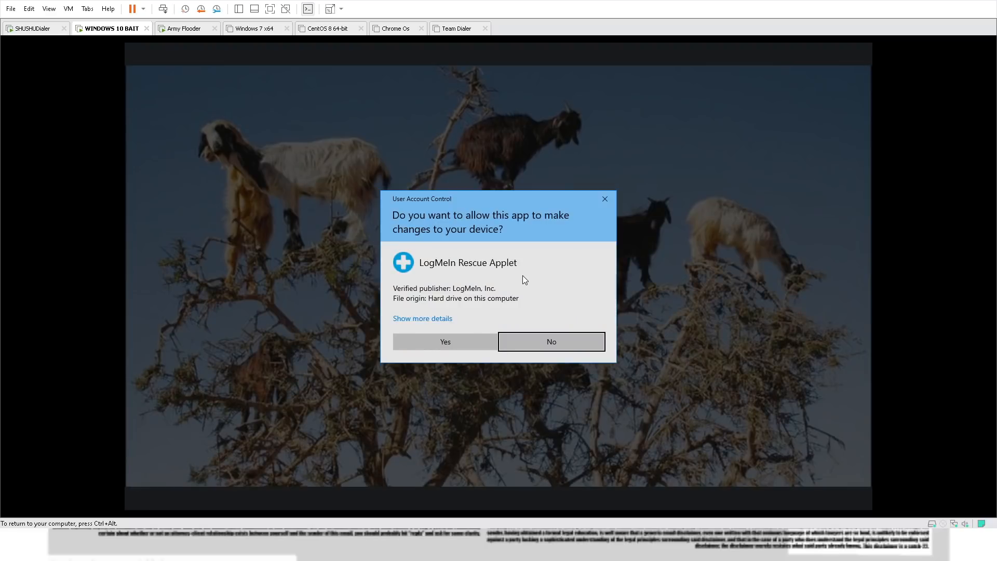
mouse_move(460, 337)
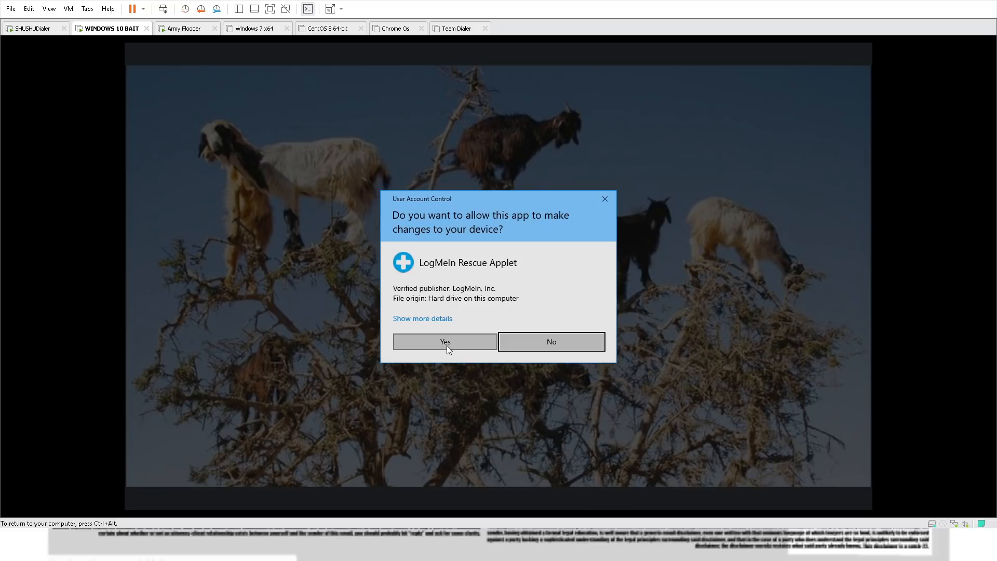
left_click(444, 342)
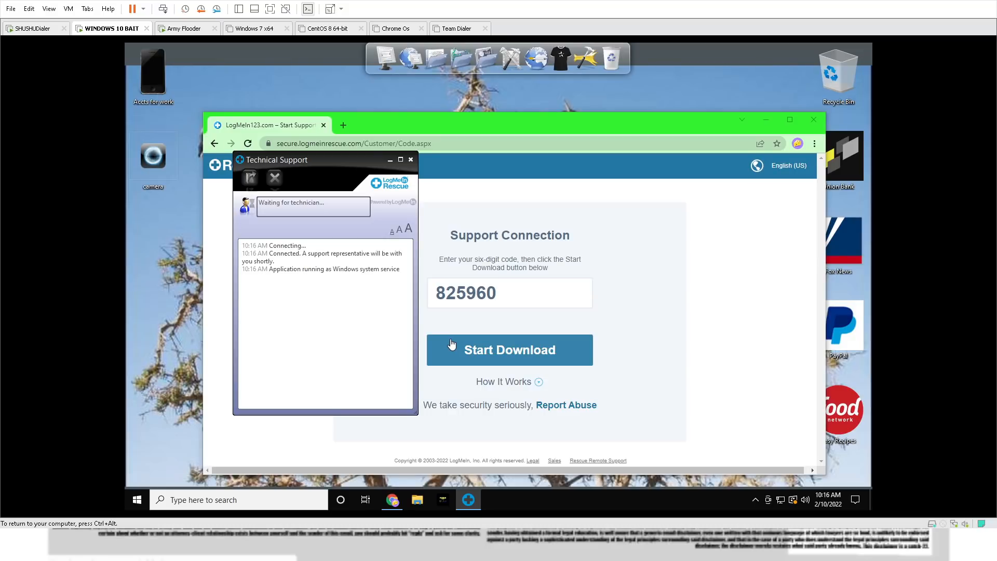
mouse_move(748, 232)
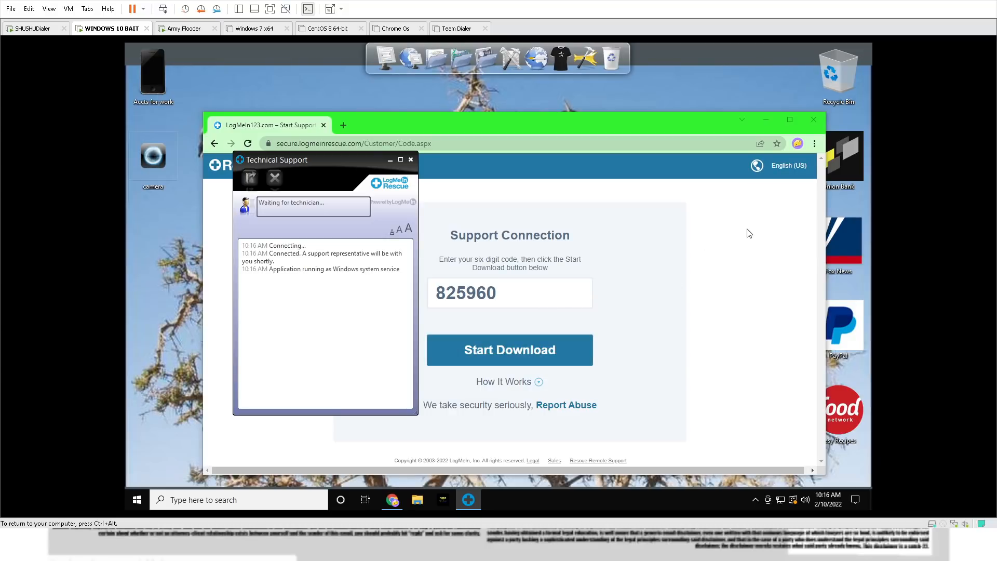
mouse_move(815, 144)
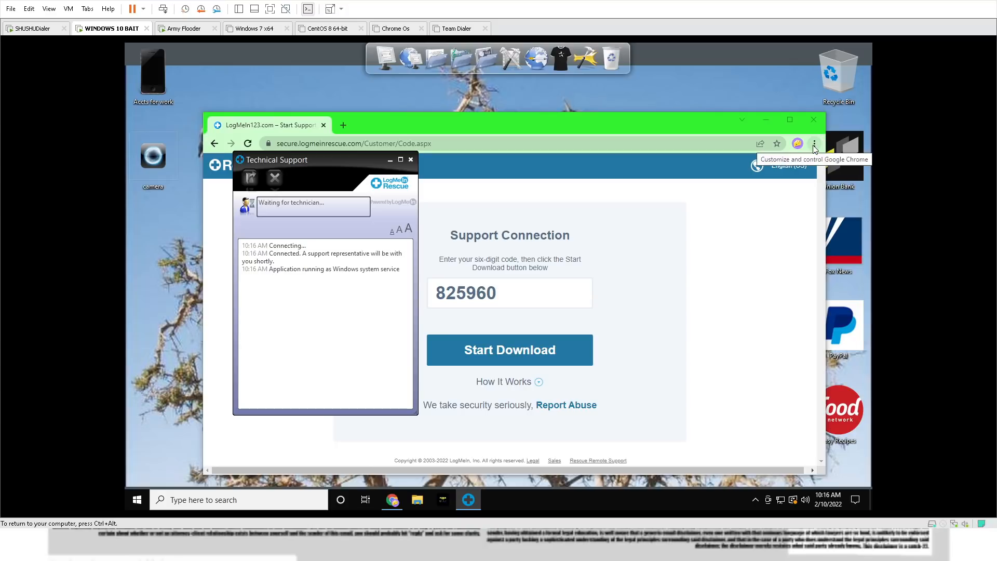
left_click(815, 143)
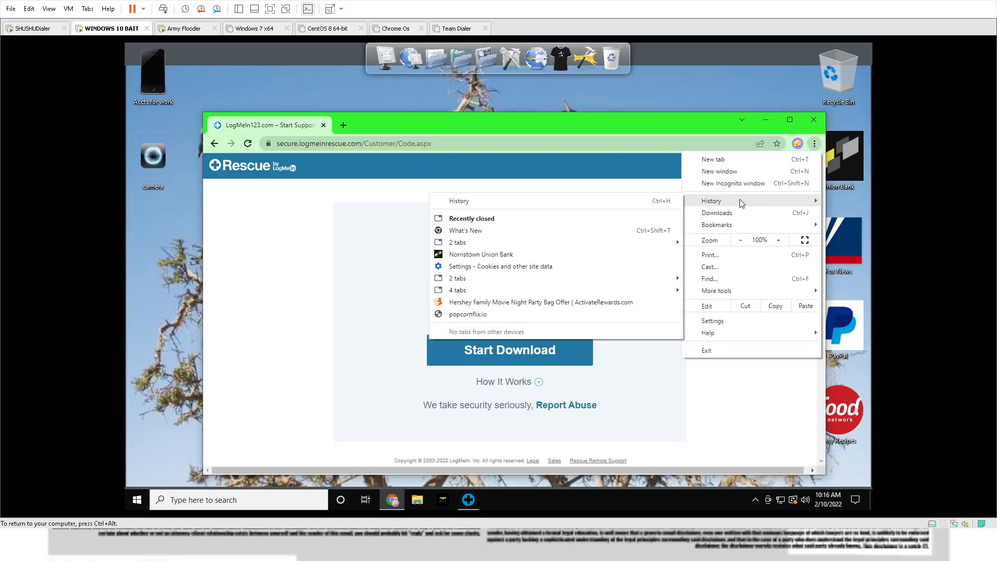
left_click(711, 200)
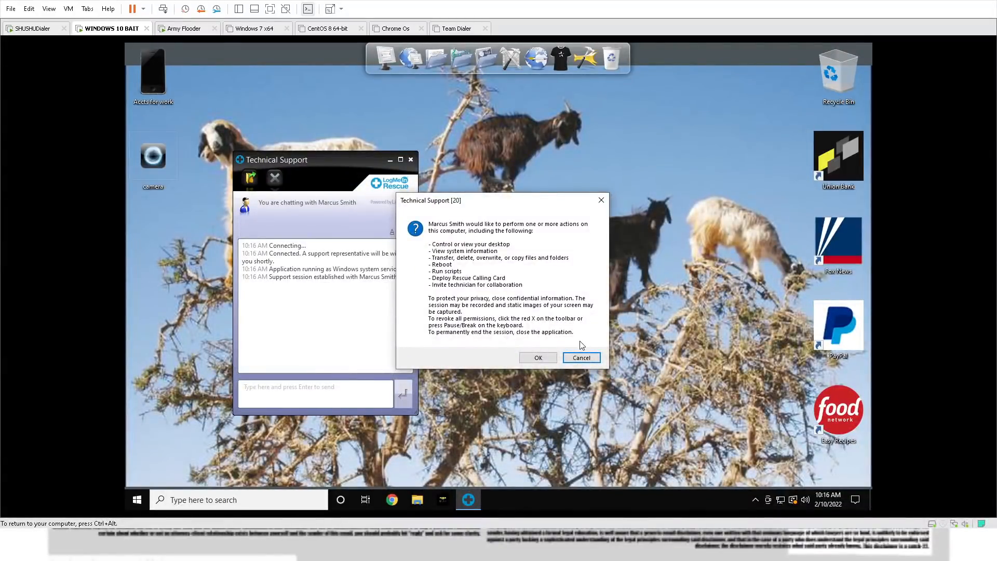
left_click(537, 357)
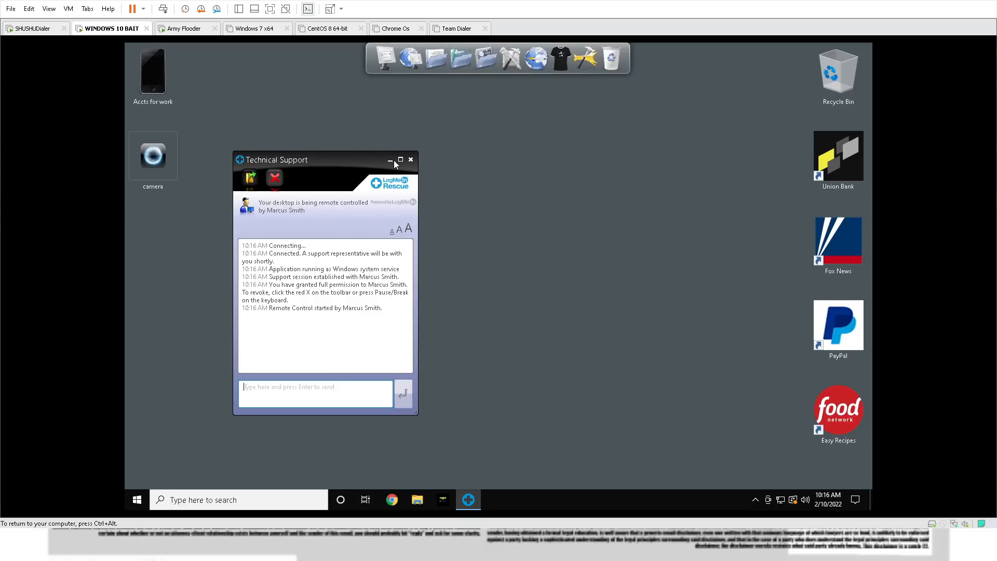
left_click(390, 159)
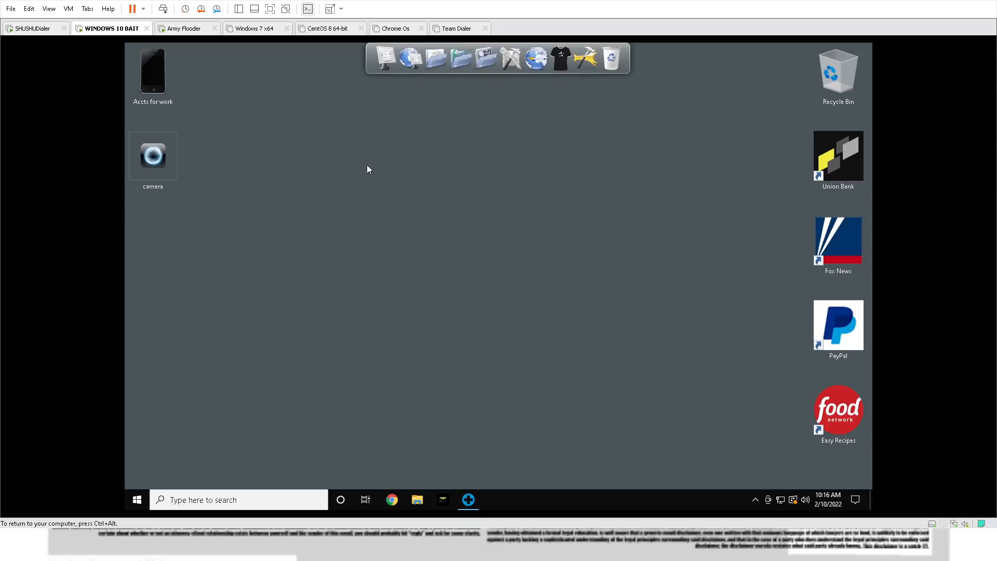
mouse_move(409, 133)
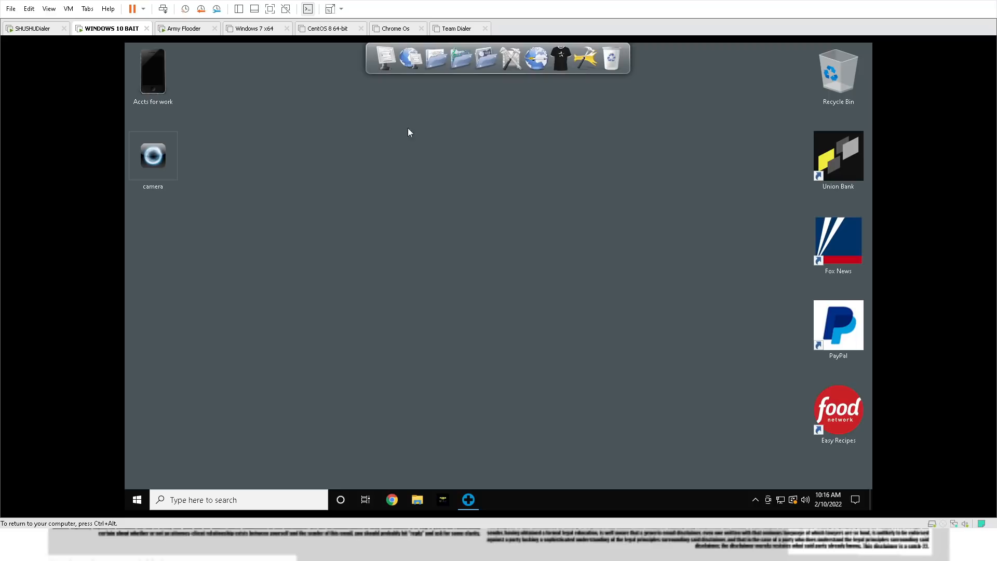
mouse_move(404, 155)
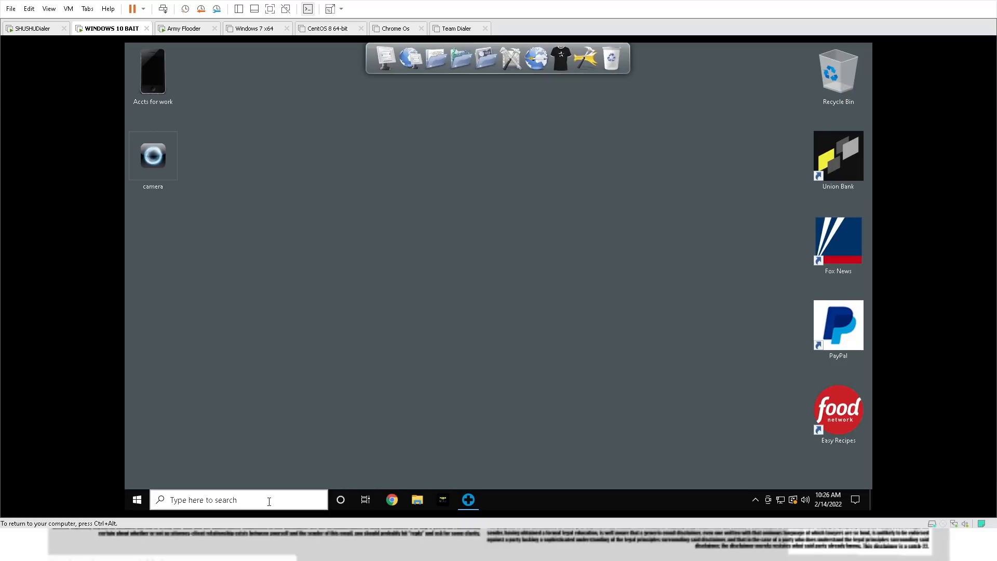
Search for cmd in the taskbar and launch Command Prompt
left_click(238, 499)
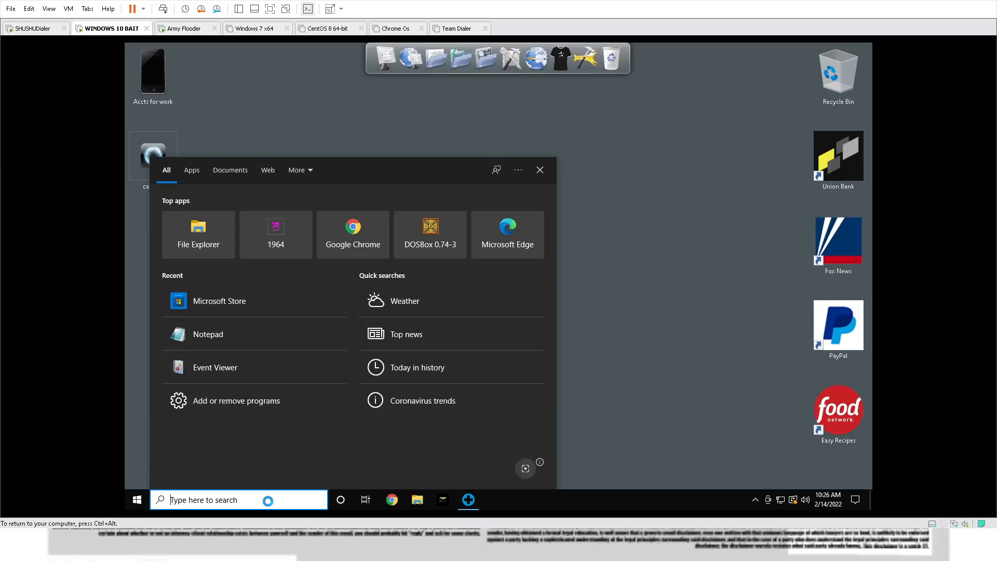
type("cmd")
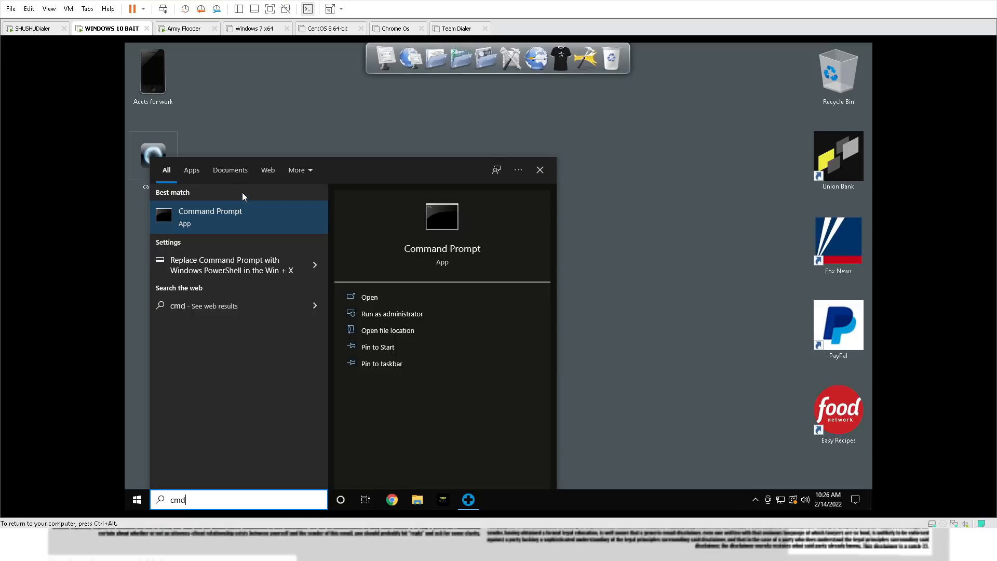
left_click(210, 216)
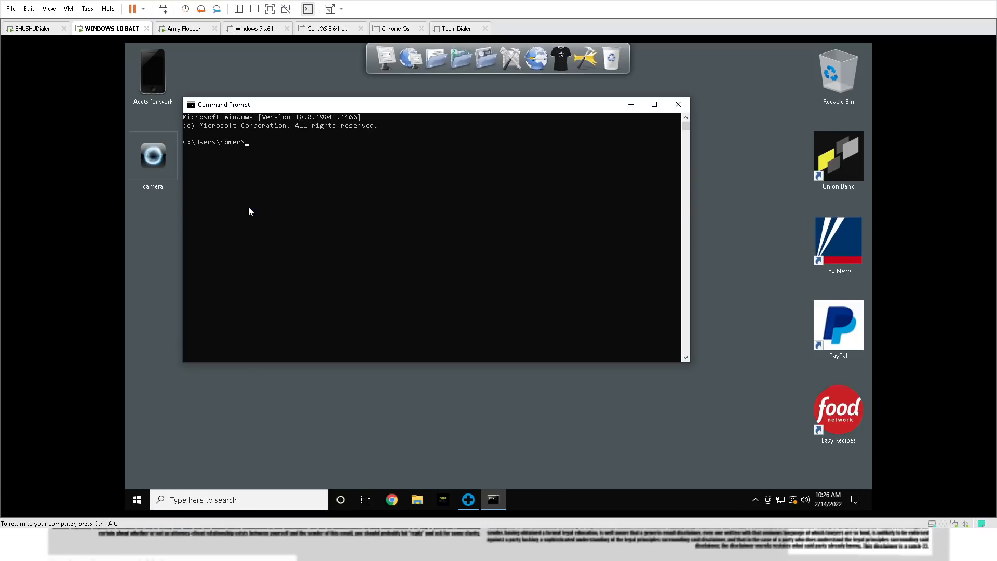
Run the tree command and scroll down to the scammer-detected banner
type("tr")
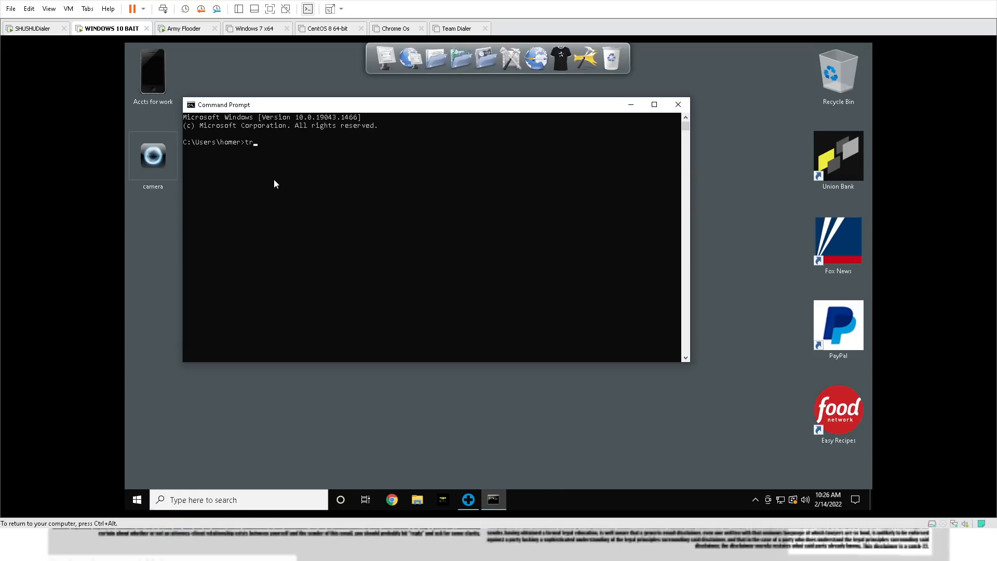
key("Enter")
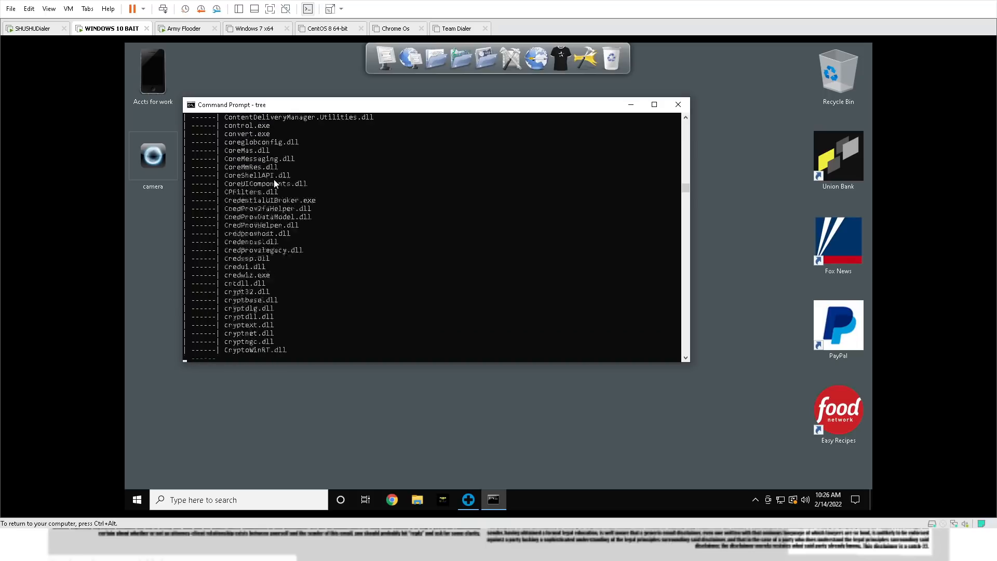
scroll("down", 3)
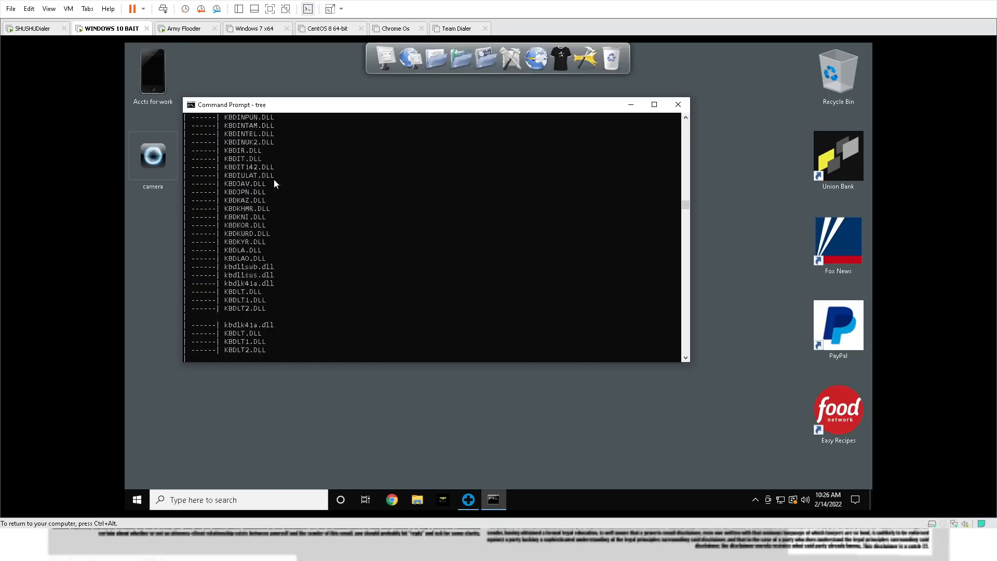
scroll("down", 3)
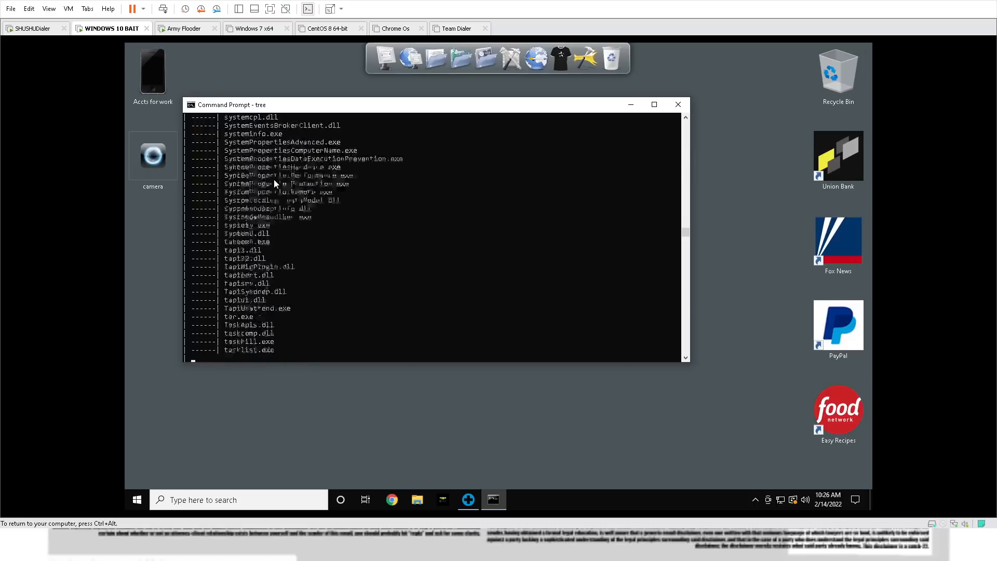
scroll("down", 3)
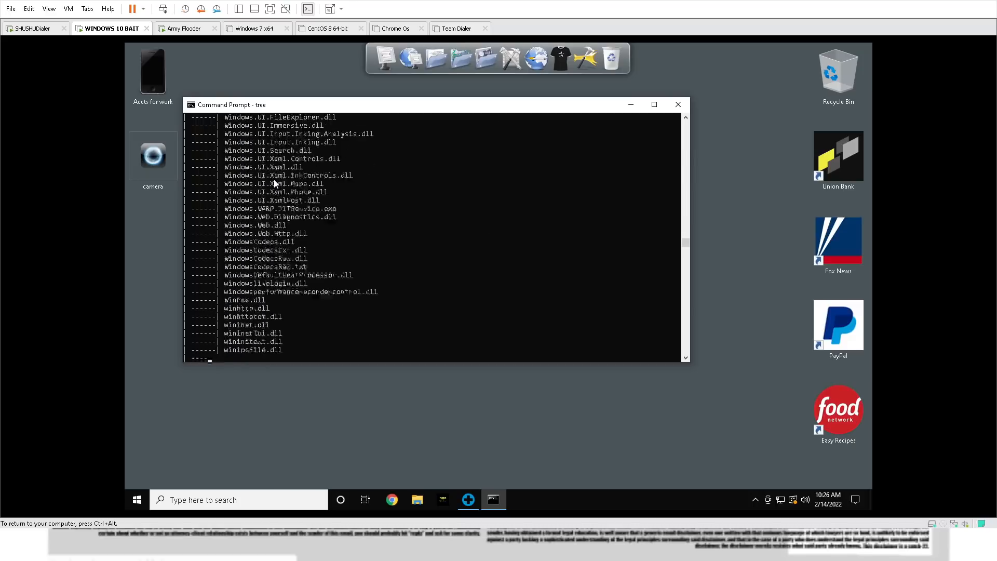
scroll("down", 3)
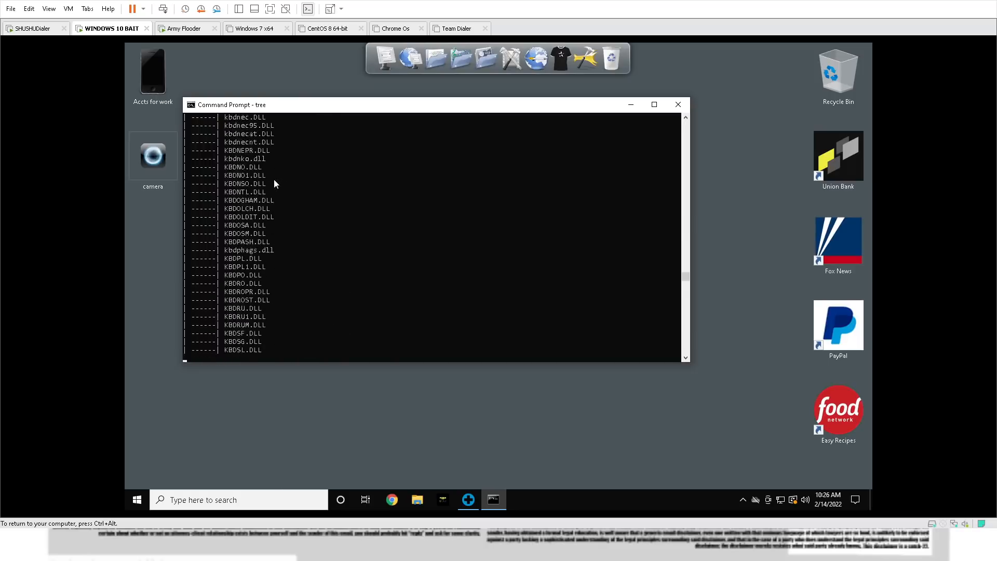
scroll("down", 3)
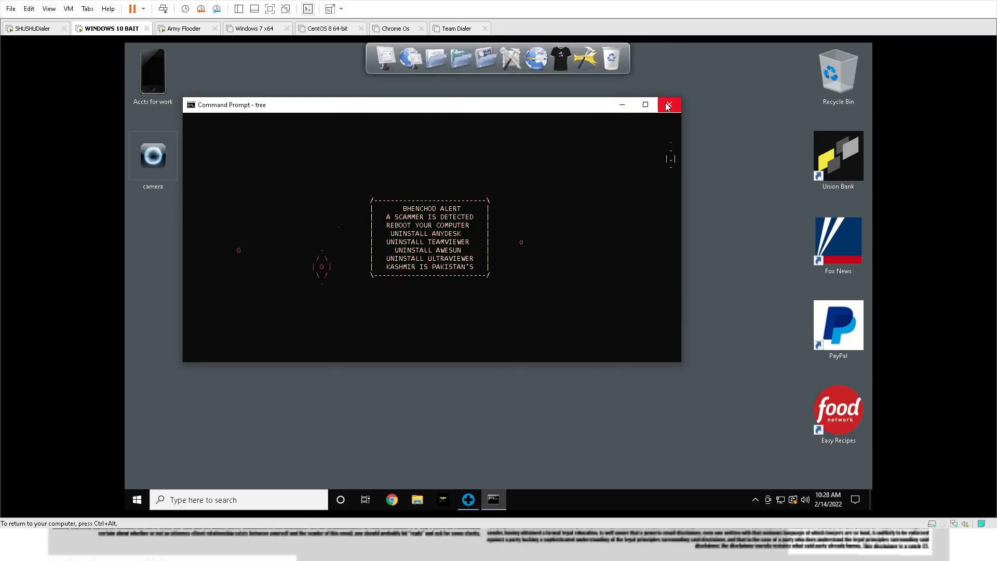
Close the banner console and start a fresh cmd.exe window via Run
left_click(669, 104)
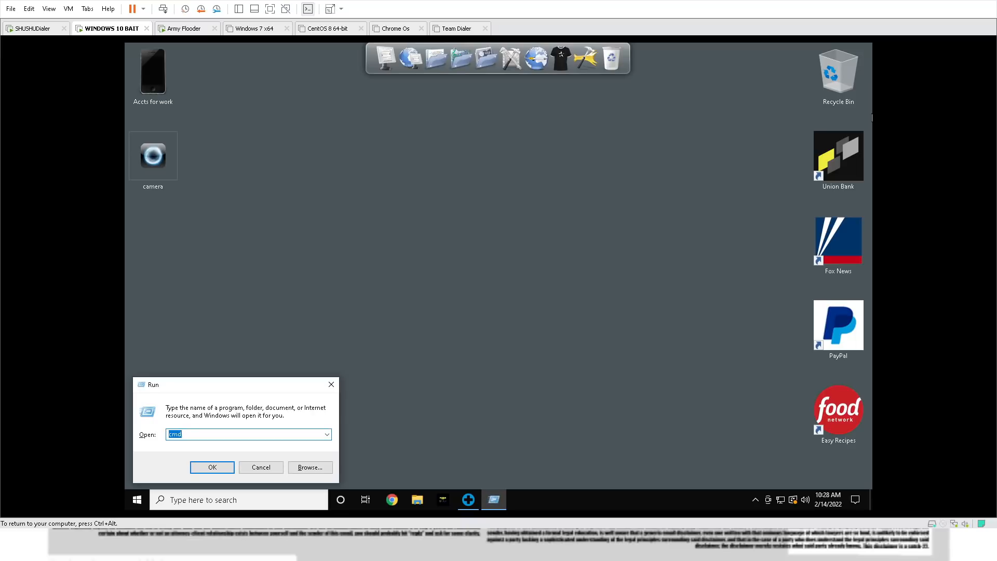
left_click(212, 467)
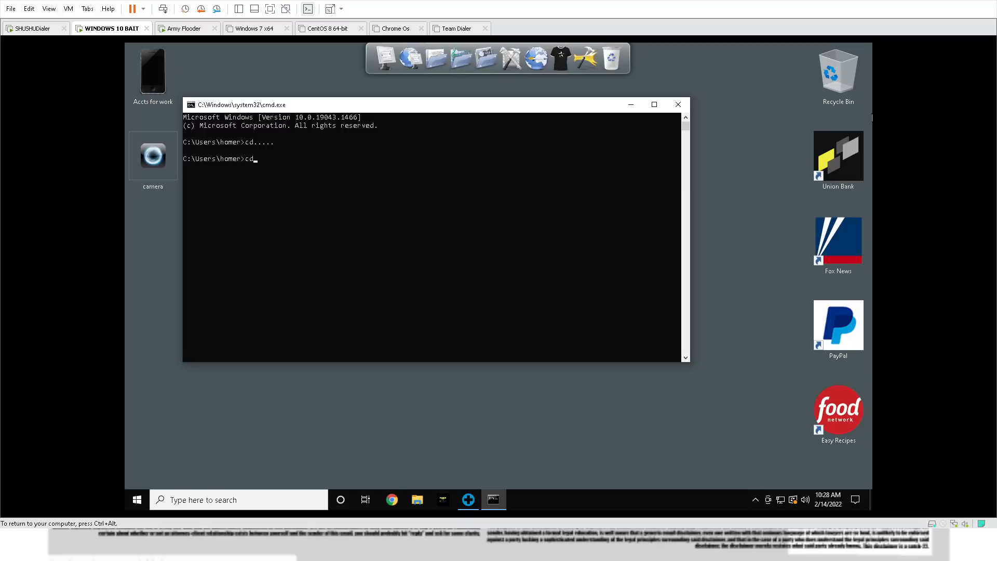
Run a recursive dir /s listing of the user folder and scroll through the output
type("....")
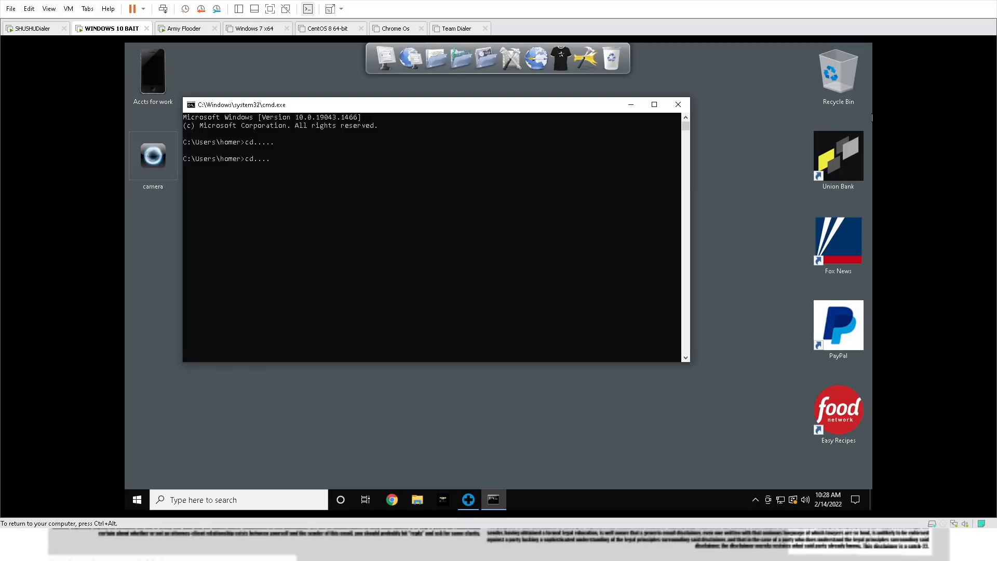
type("dir")
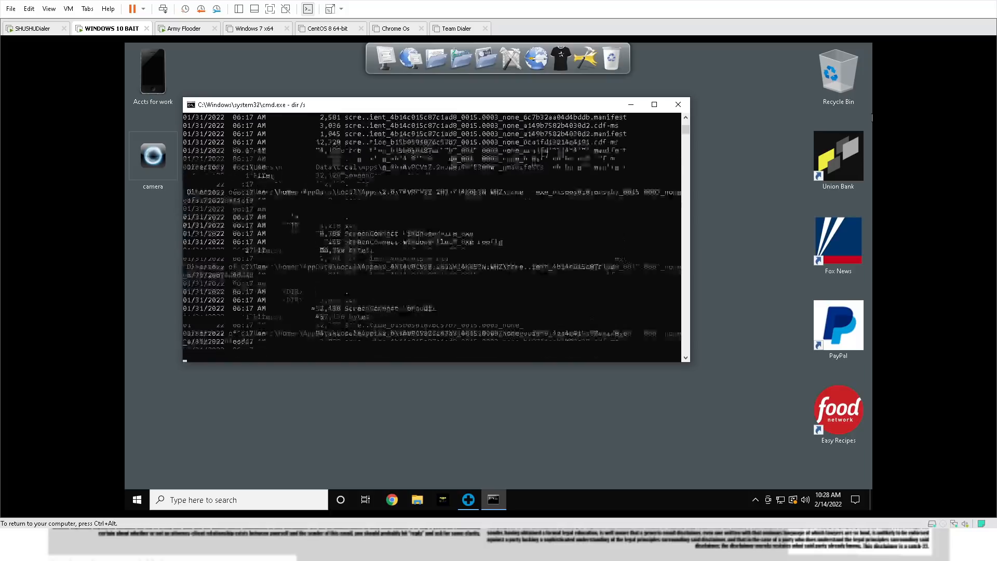
scroll("down", 3)
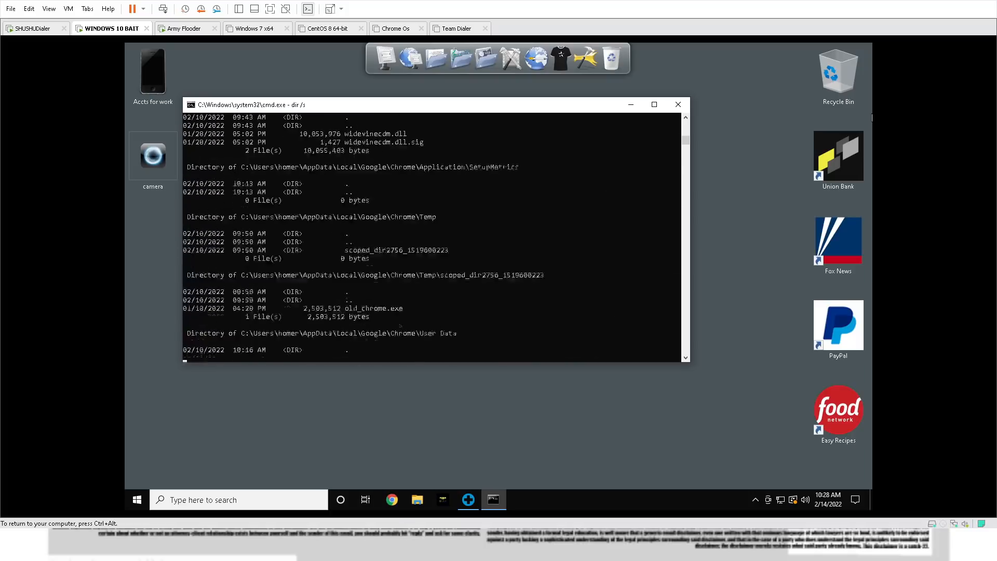
scroll("down", 3)
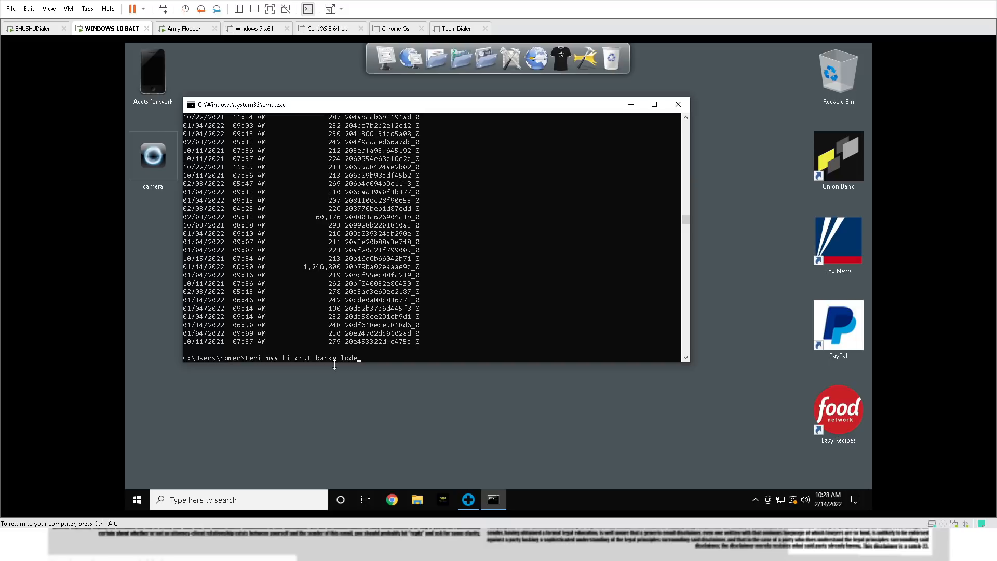
mouse_move(363, 363)
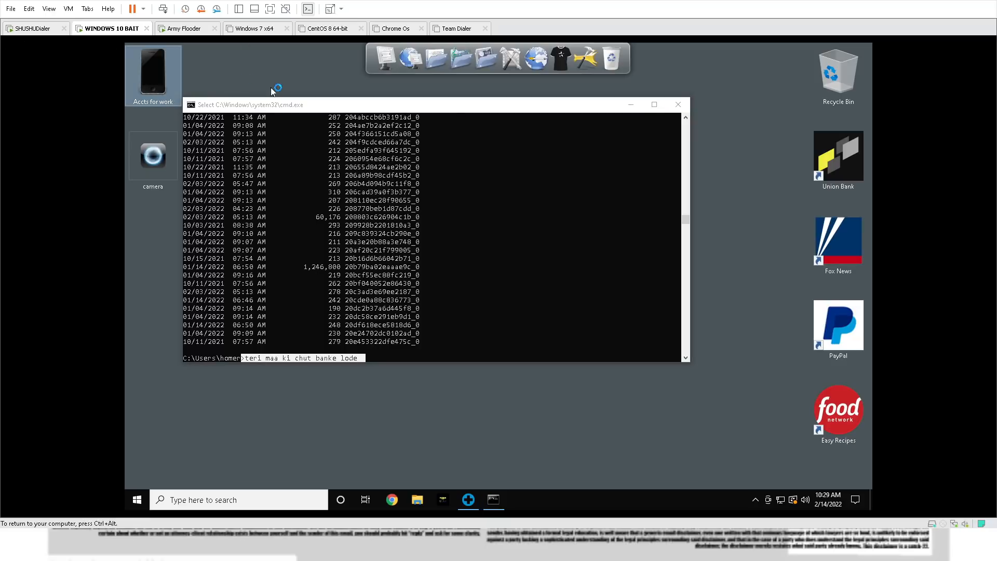
mouse_move(725, 199)
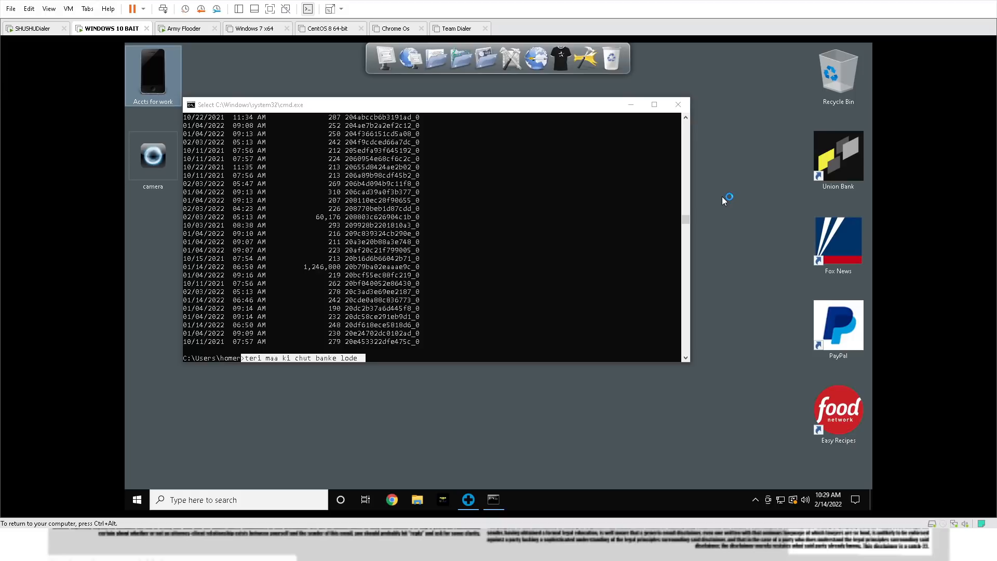
mouse_move(723, 202)
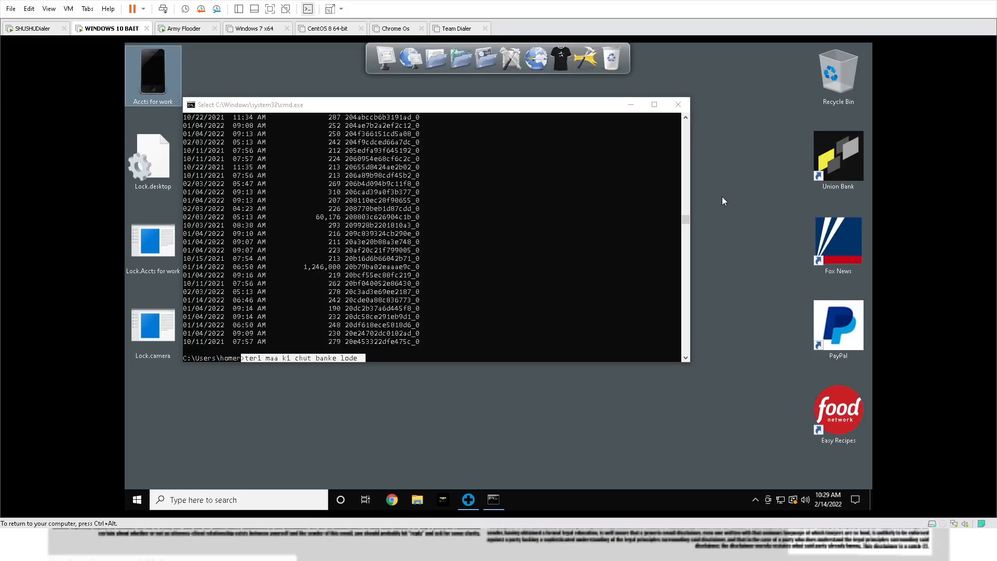
mouse_move(678, 104)
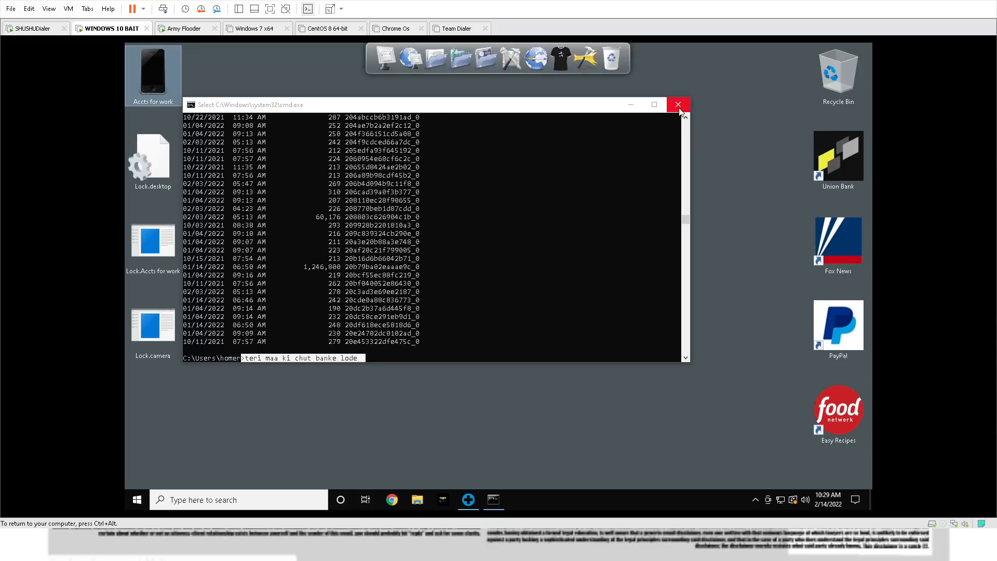
Close the cmd.exe console so desktop shortcuts become Lock.PayPal, Lock.Union Bank, etc
left_click(678, 104)
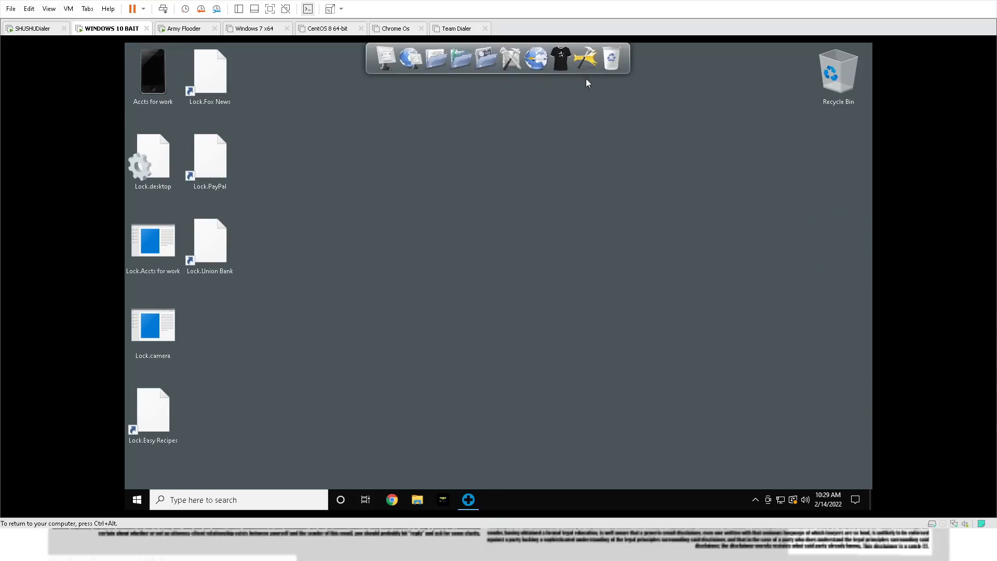
mouse_move(362, 48)
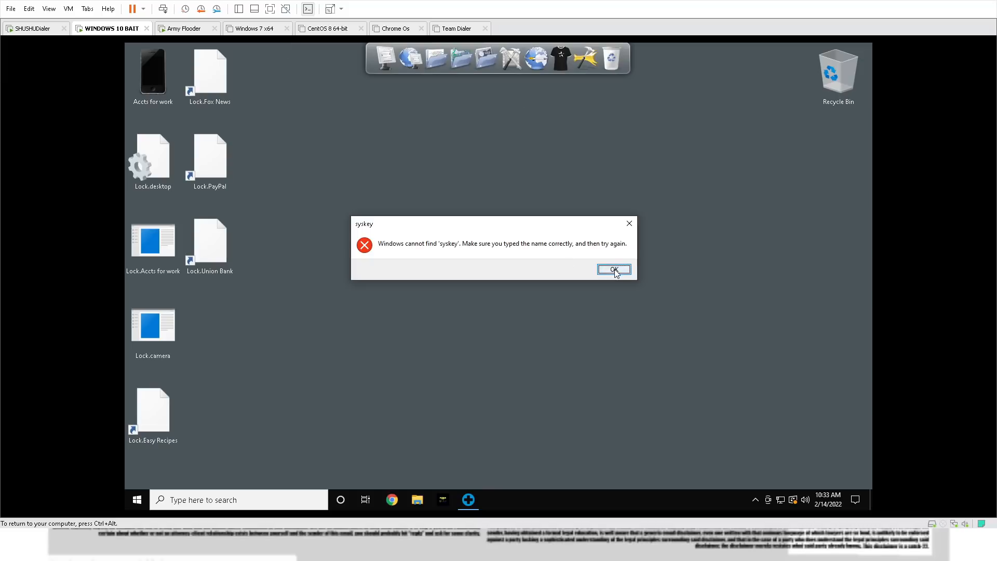
mouse_move(627, 274)
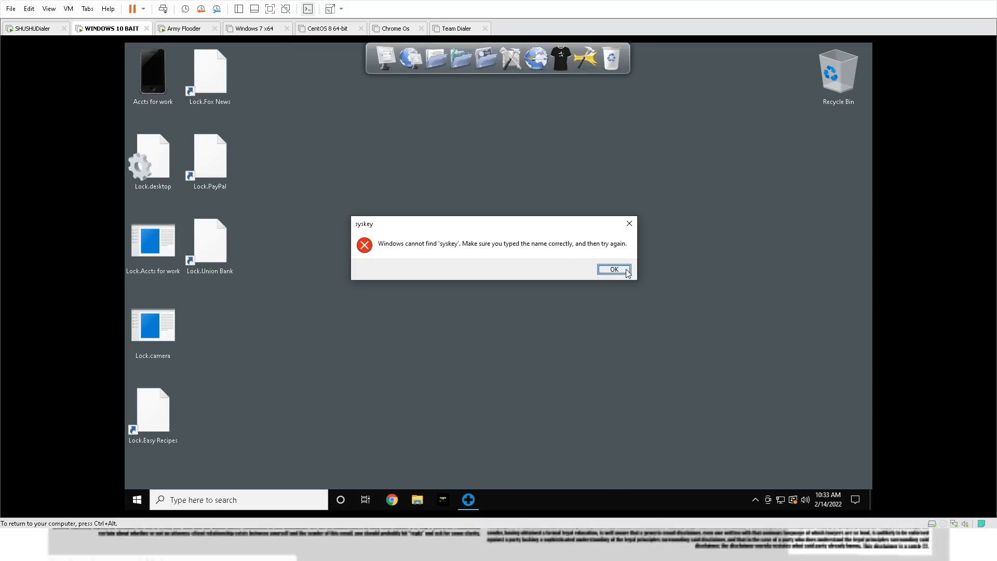
Dismiss the 'syskey not found' error, leaving syskey in the Run dialog
left_click(612, 269)
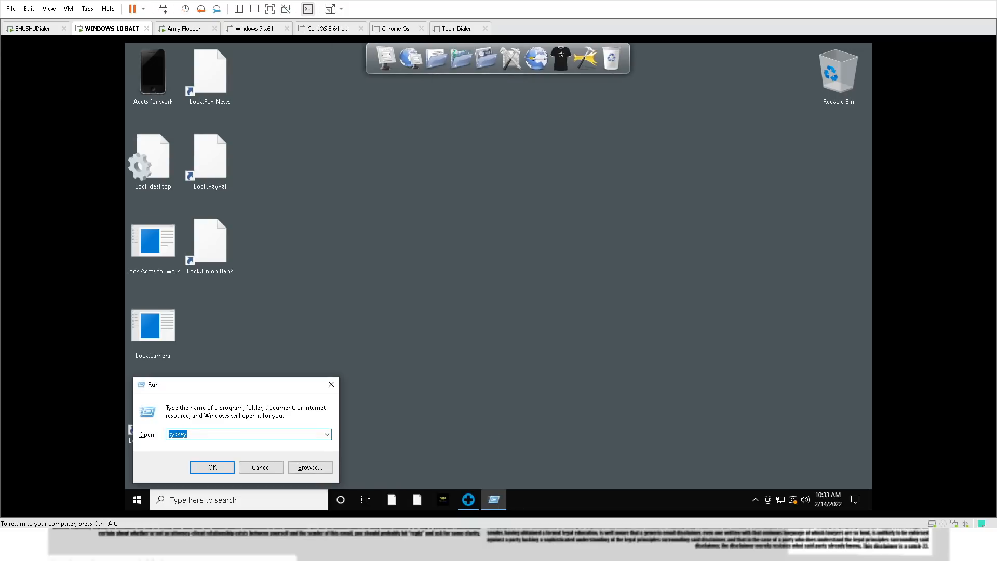
mouse_move(513, 446)
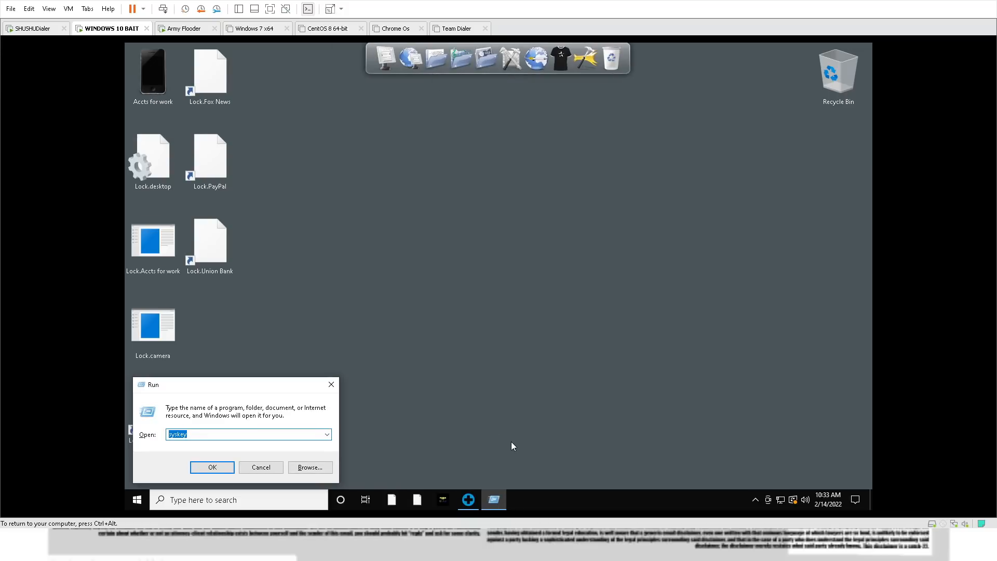